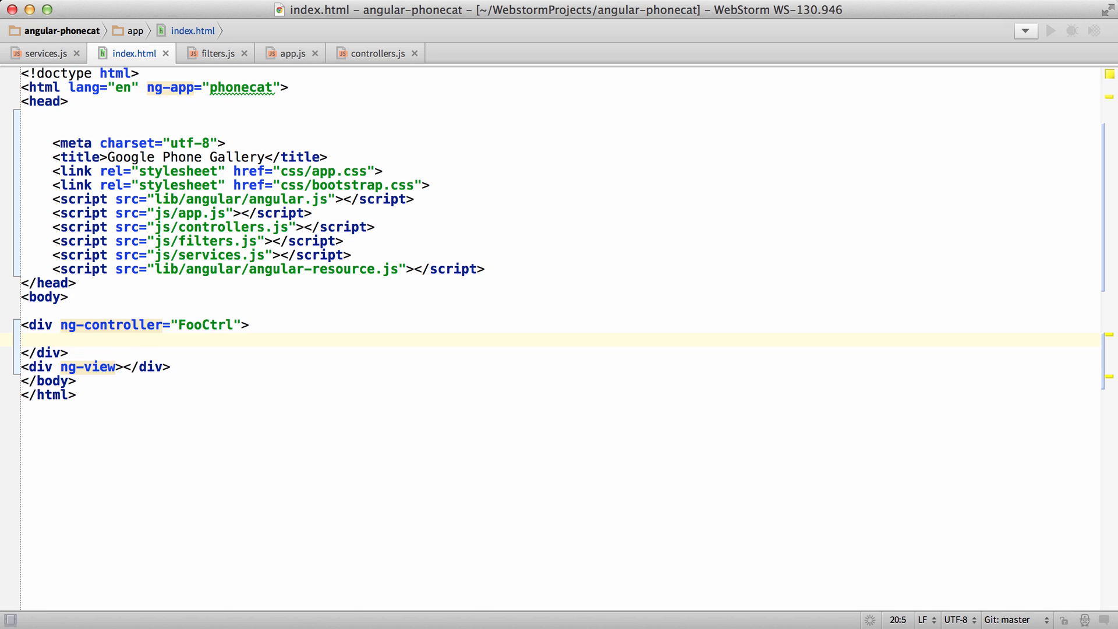
Step: Insert an auto-completed {{ }} expression and a <foo ></foo> tag, then browse the ng- directive completions
{"action": "type", "text": "{{  }}{{"}
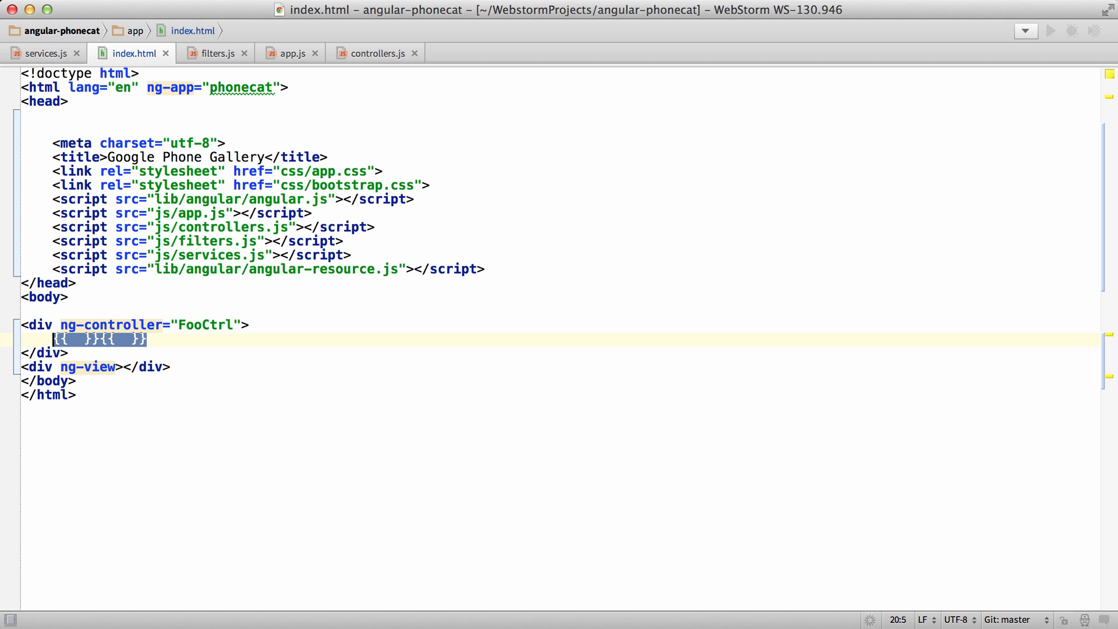
{"action": "type", "text": "<foo ></foo>"}
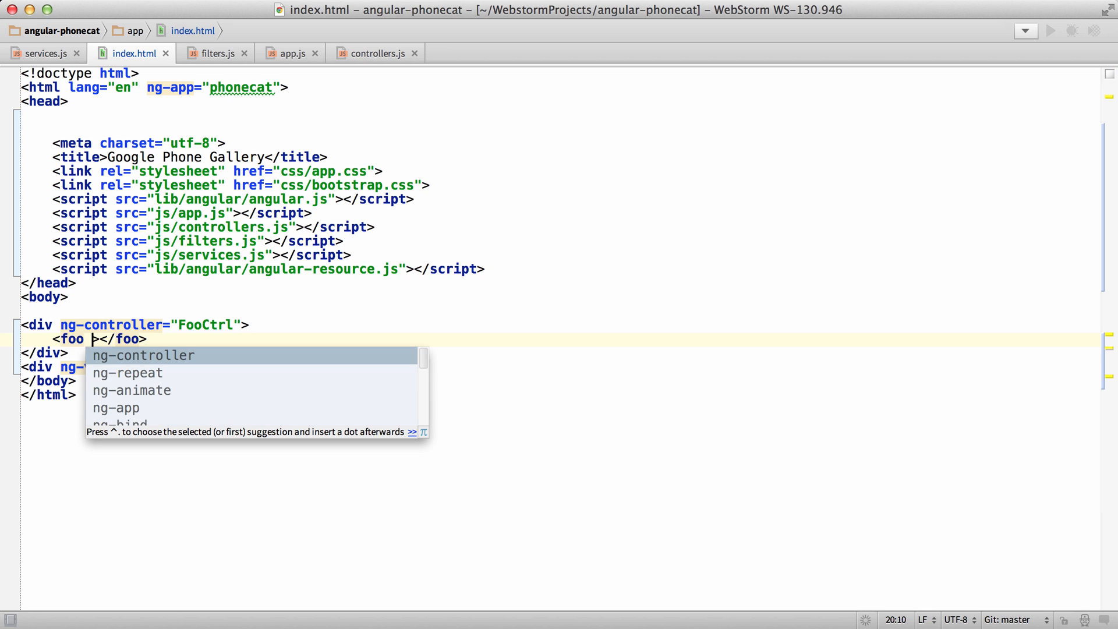
{"action": "key", "text": "Down"}
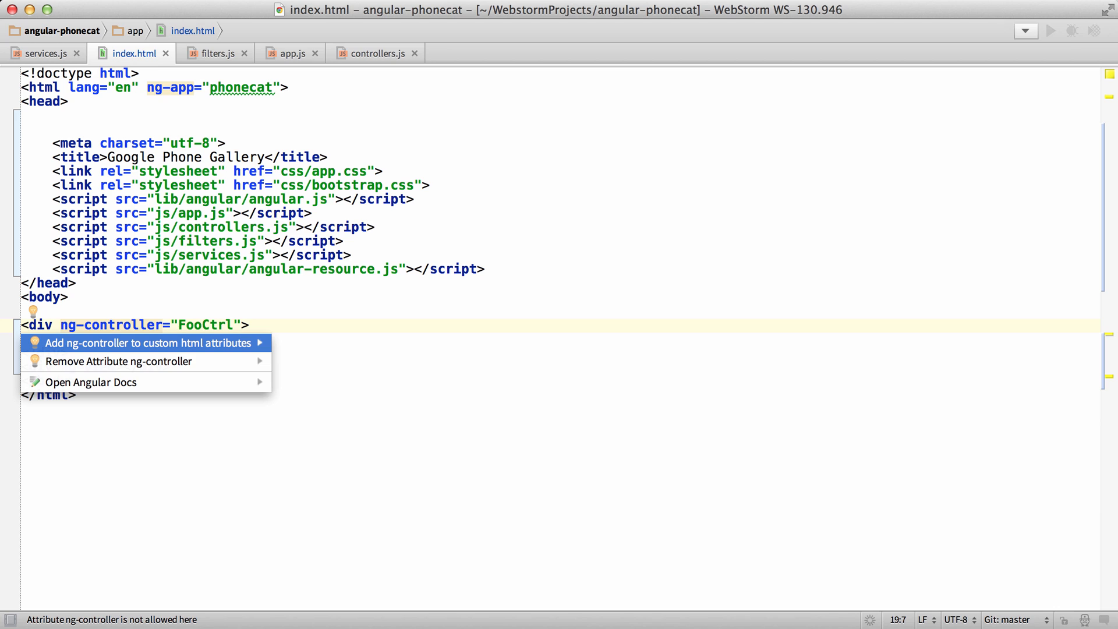
{"action": "mouse_move", "coordinate": [91, 382]}
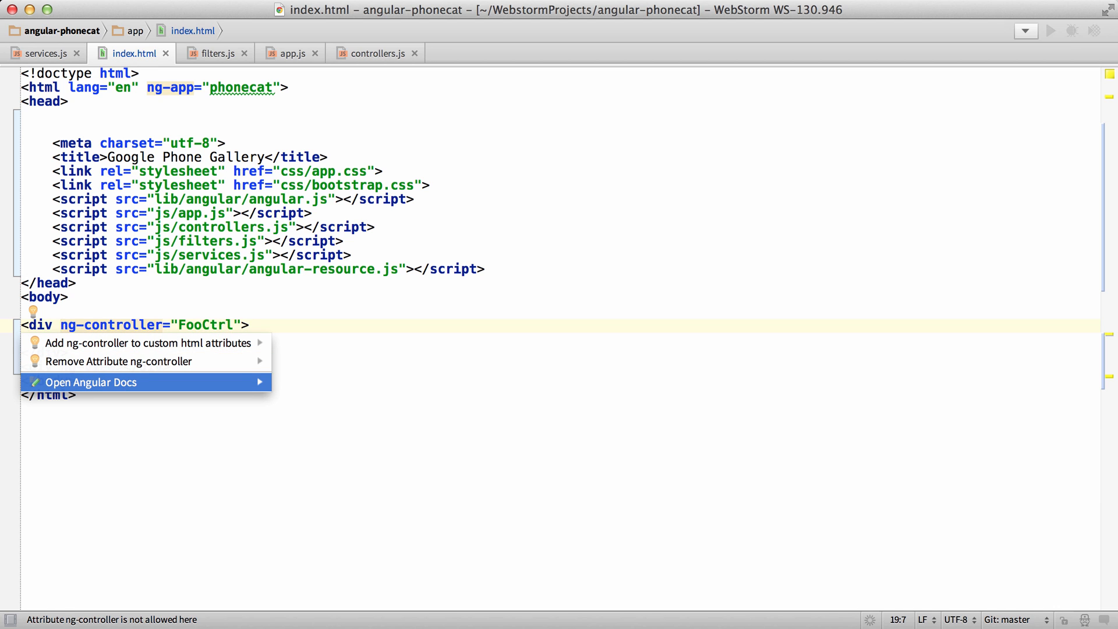
Step: Choose Open Angular Docs for the ng-controller attribute
{"action": "left_click", "coordinate": [90, 382]}
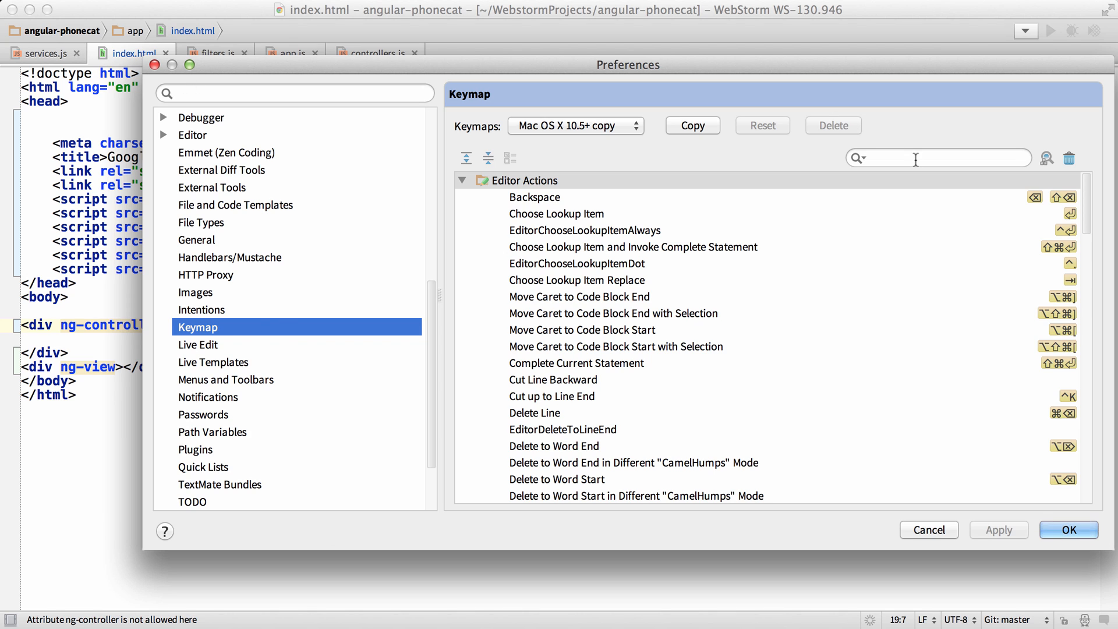
Step: Search the keymap for 'Go to An' and select the Go to Angular action
{"action": "type", "text": "Go to"}
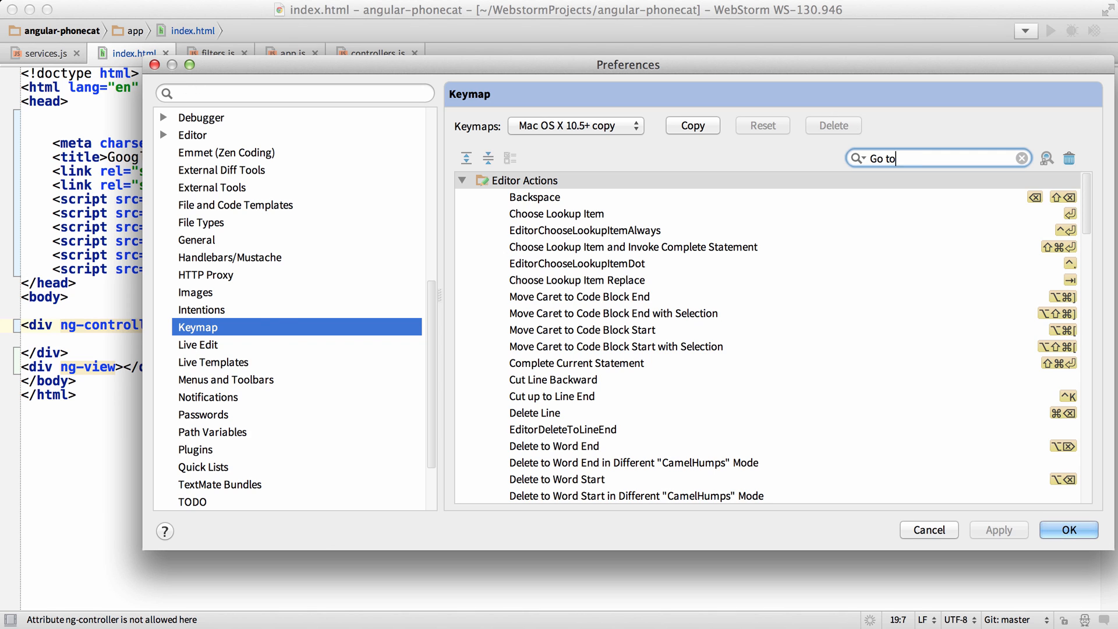
{"action": "type", "text": "An"}
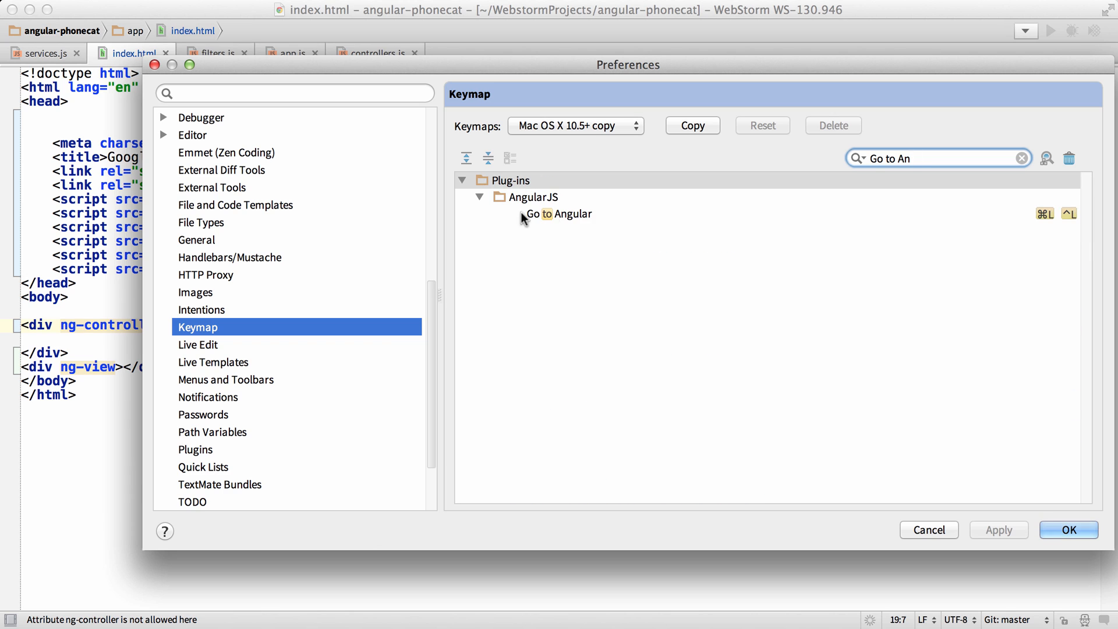
{"action": "left_click", "coordinate": [562, 215]}
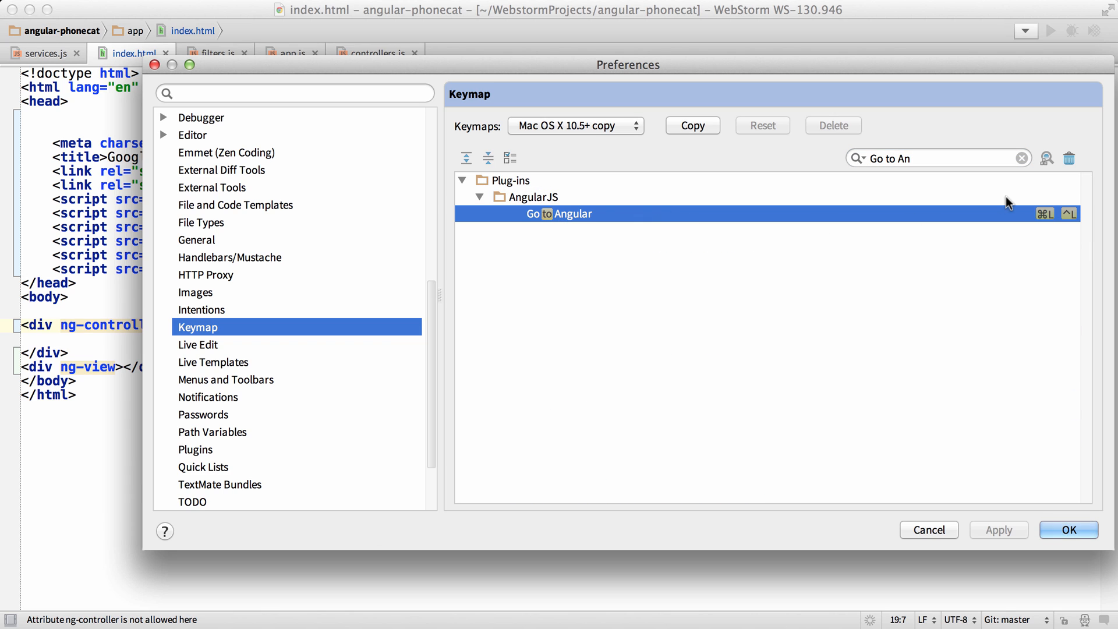
{"action": "mouse_move", "coordinate": [1024, 205]}
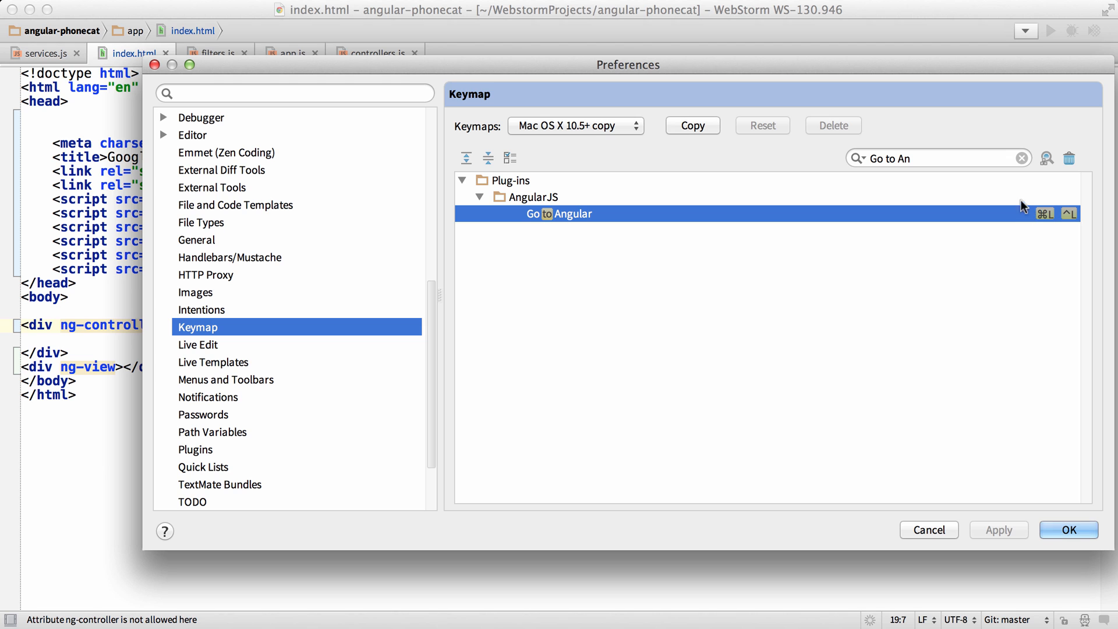
Step: Search 'Line' and inspect the Navigate > Line action's shortcut options
{"action": "type", "text": "L"}
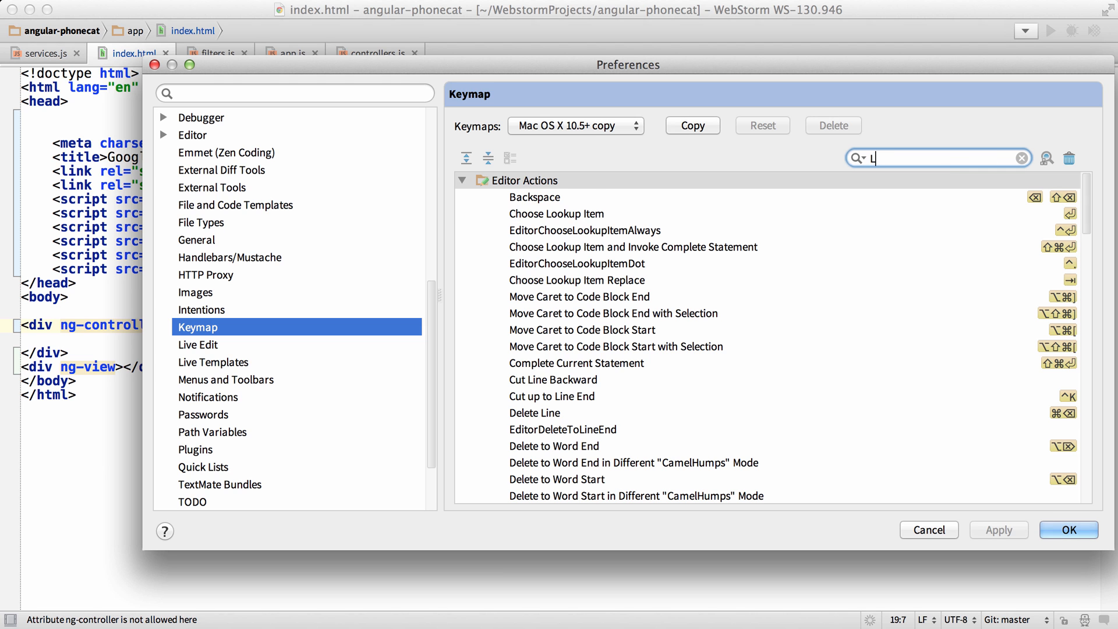
{"action": "type", "text": "ine.."}
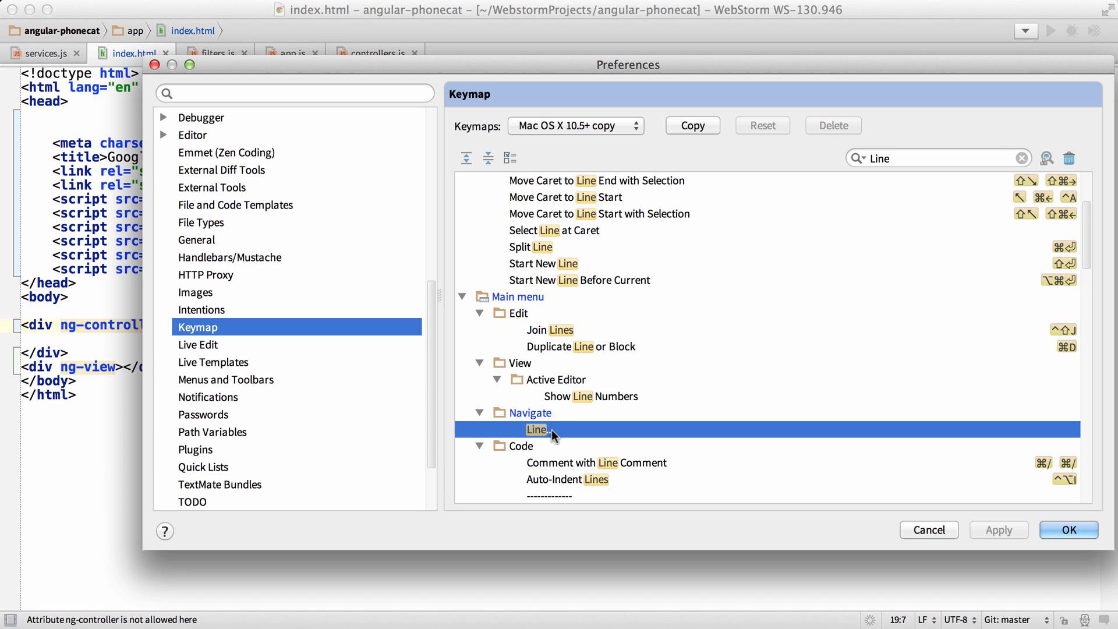
{"action": "right_click", "coordinate": [536, 430]}
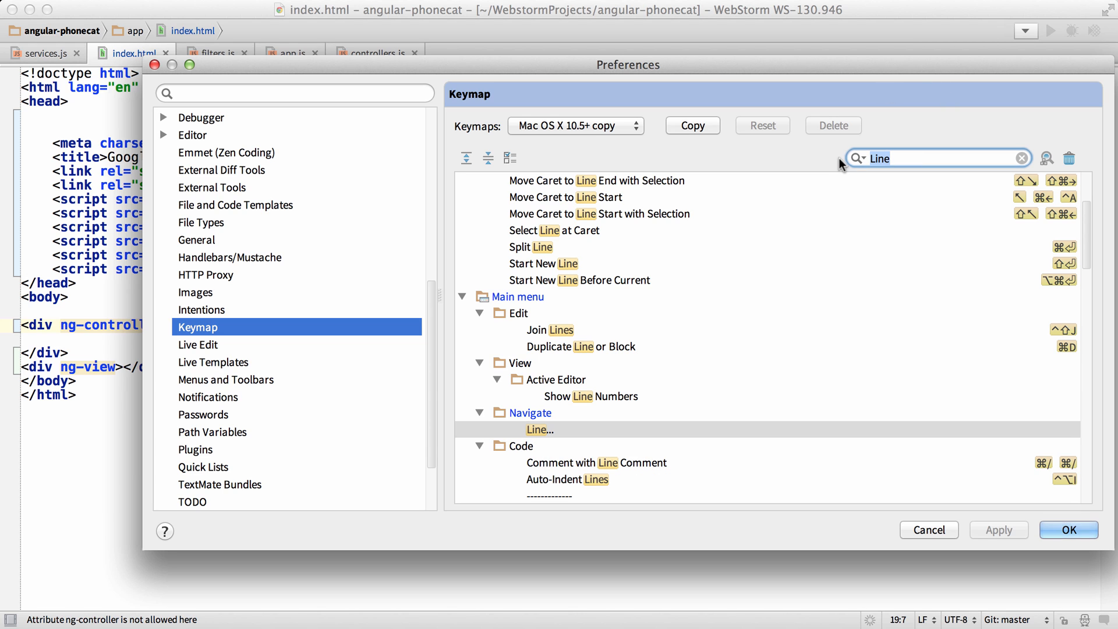
Step: Search 'Go to Ang' again and reselect the Go to Angular action with its shortcuts
{"action": "type", "text": "Go to Ang"}
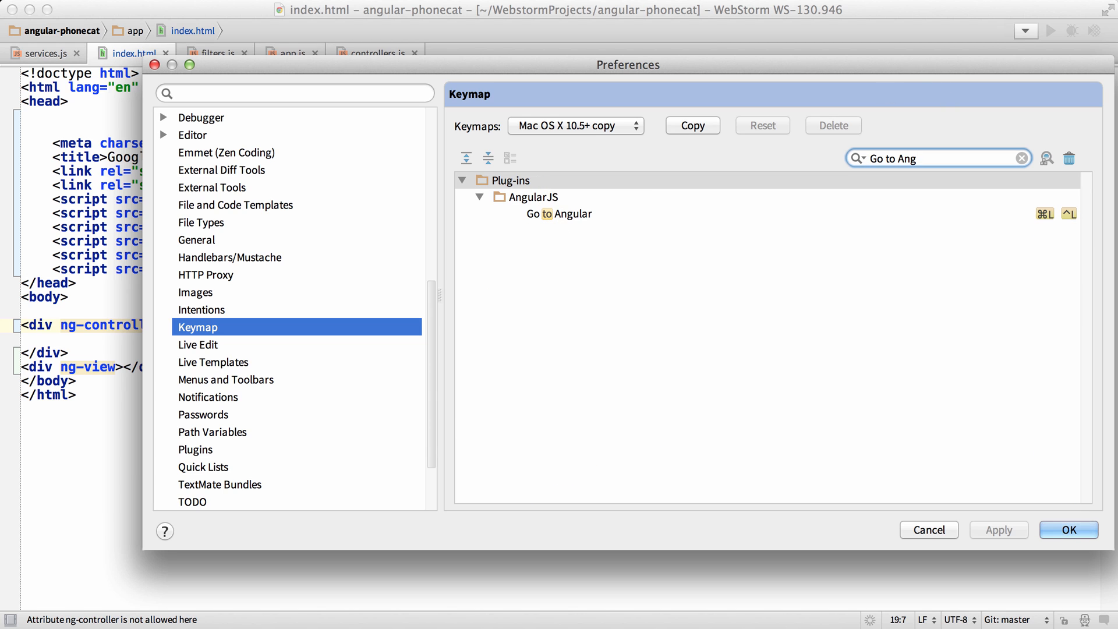
{"action": "left_click", "coordinate": [560, 215]}
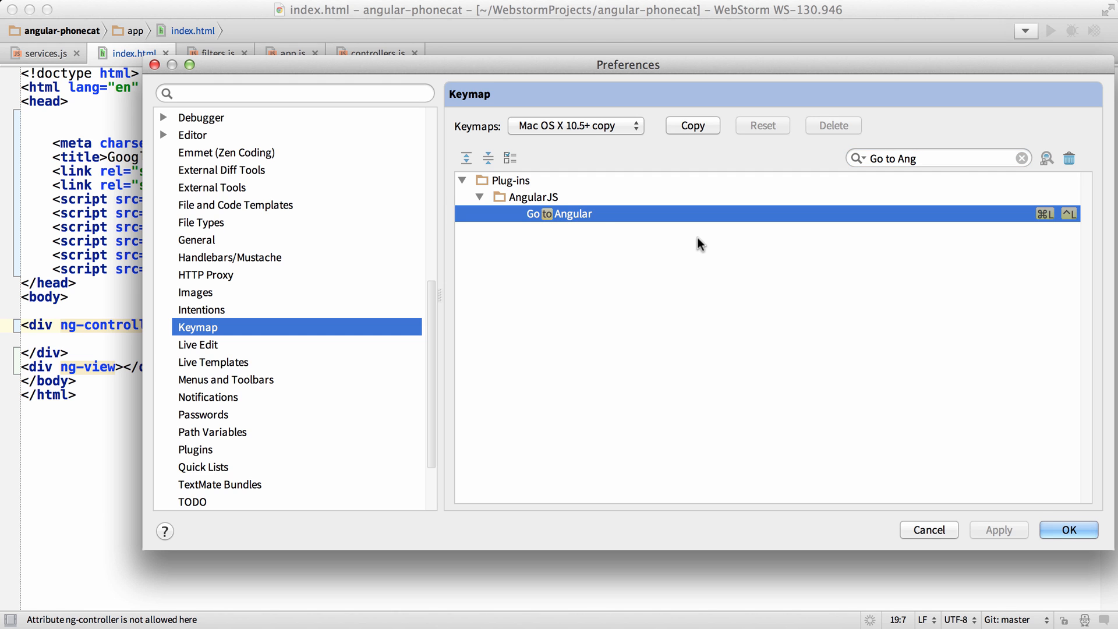
{"action": "mouse_move", "coordinate": [770, 405]}
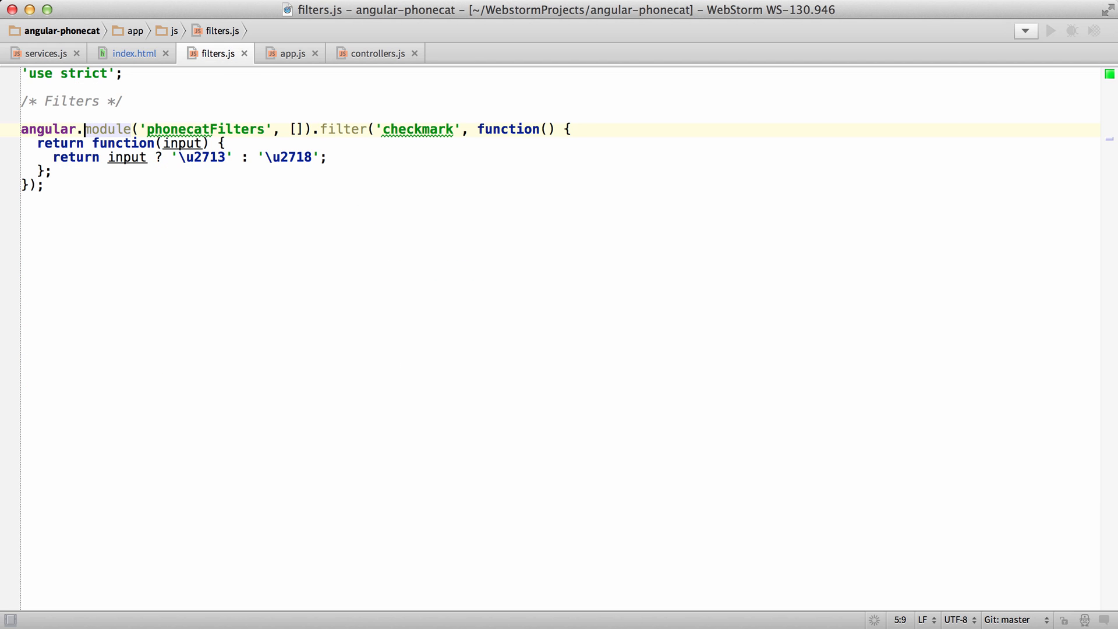
Step: From filters.js jump to the phonecatServices module via the AngularJS popup, then return to index.html
{"action": "left_click", "coordinate": [321, 129]}
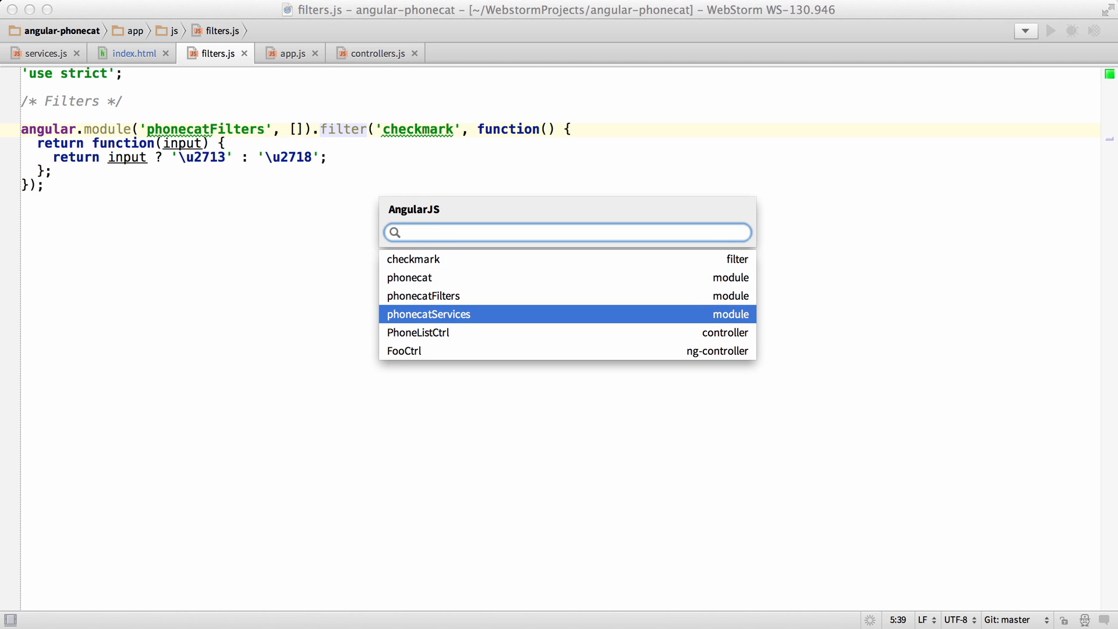
{"action": "left_click", "coordinate": [429, 315]}
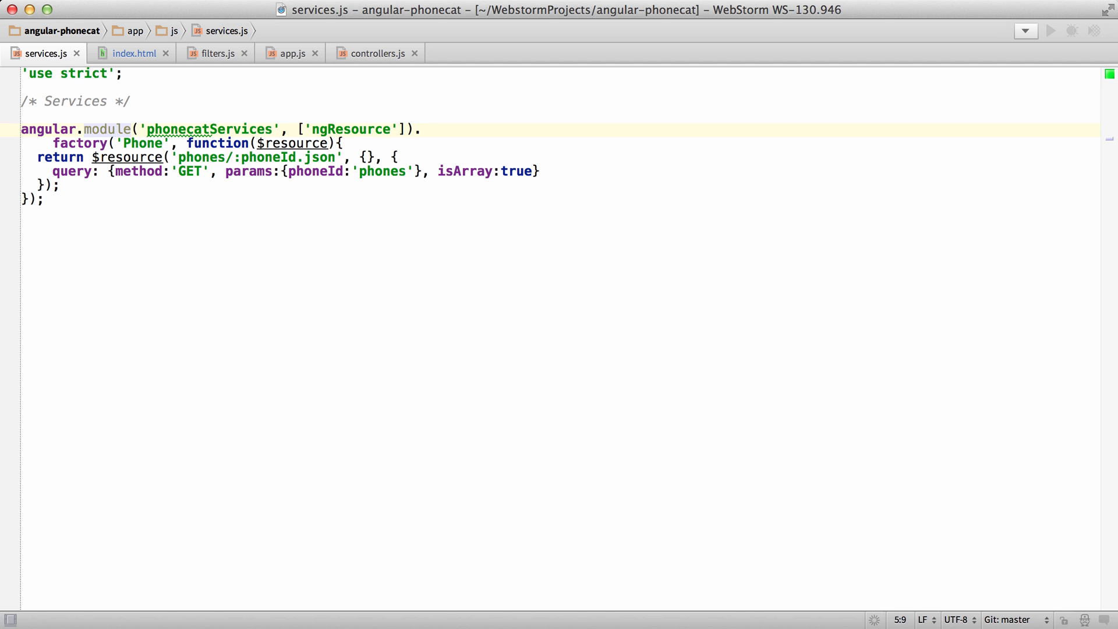
{"action": "left_click", "coordinate": [135, 53]}
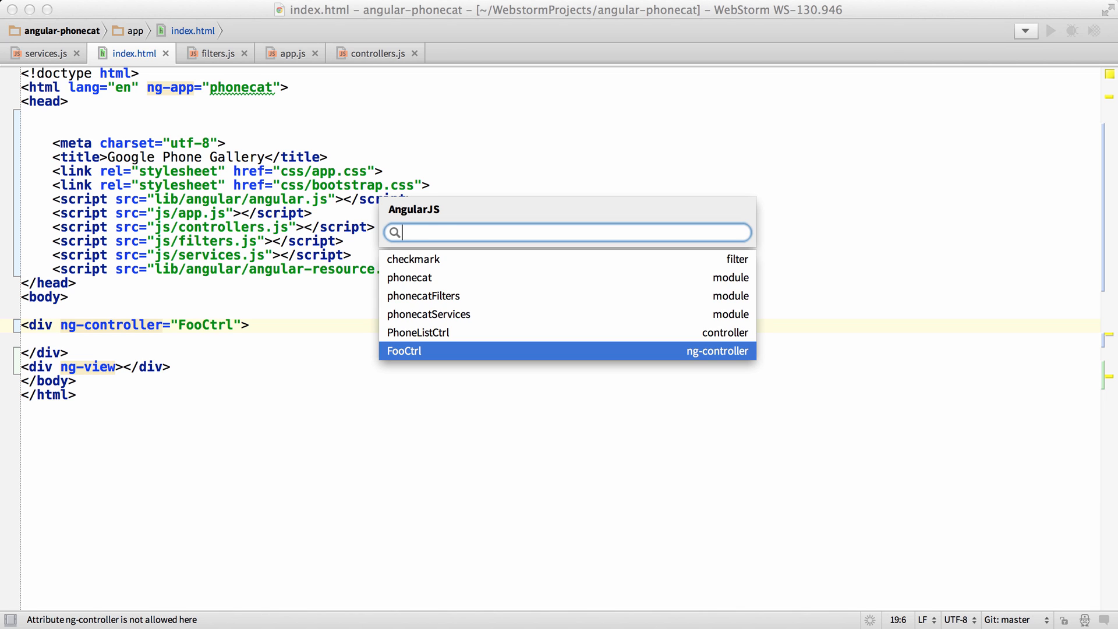
{"action": "type", "text": "modu"}
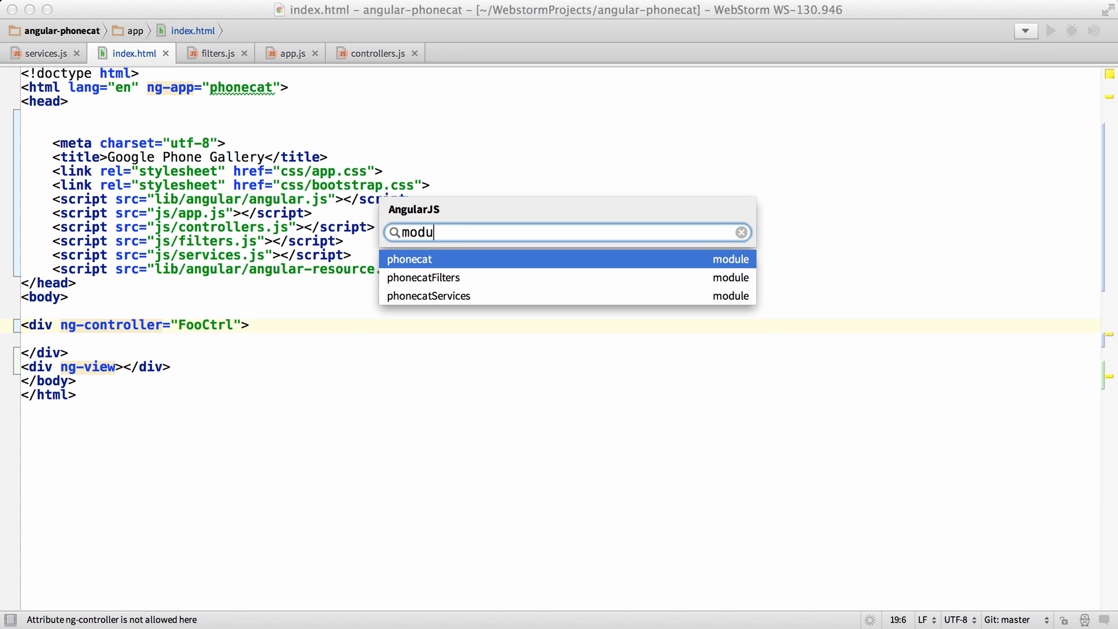
{"action": "type", "text": "pho"}
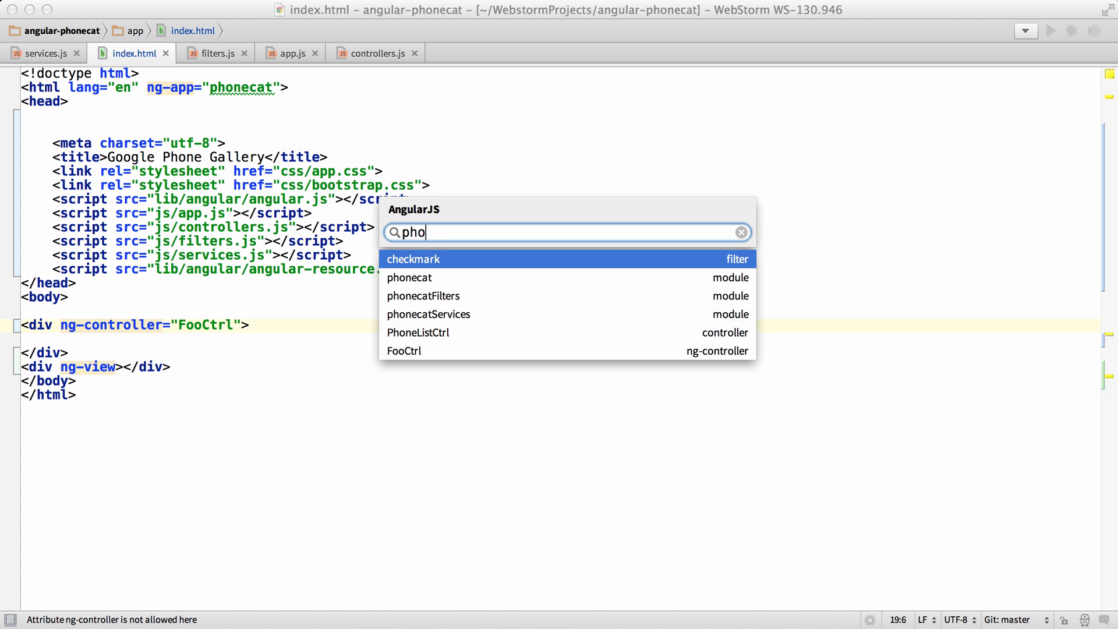
{"action": "left_click", "coordinate": [741, 231]}
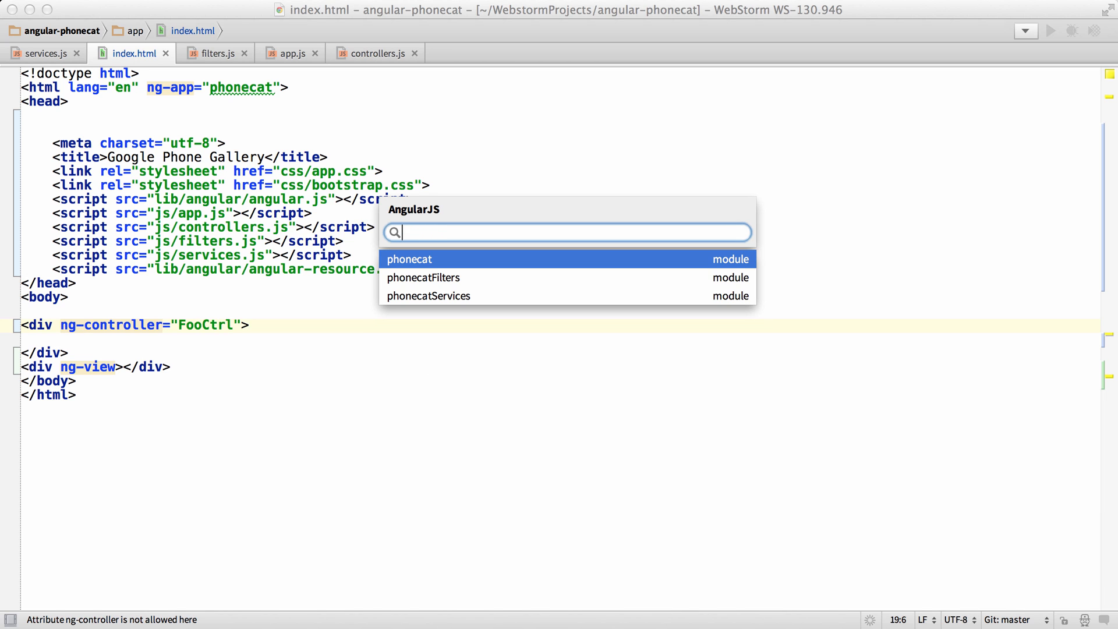
{"action": "type", "text": "foo"}
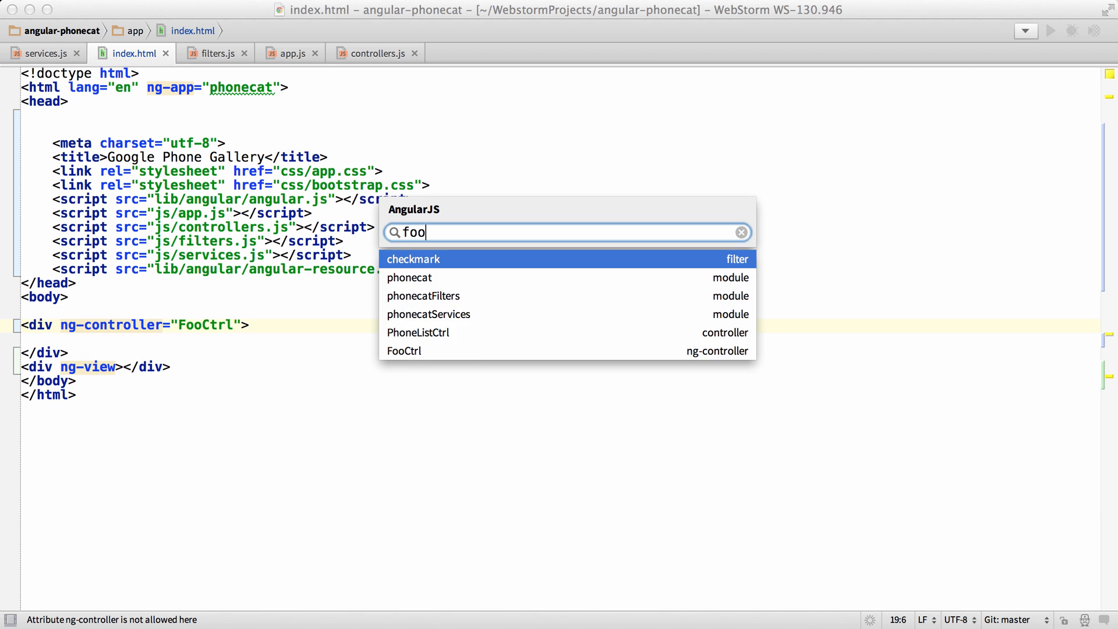
{"action": "key", "text": "Escape"}
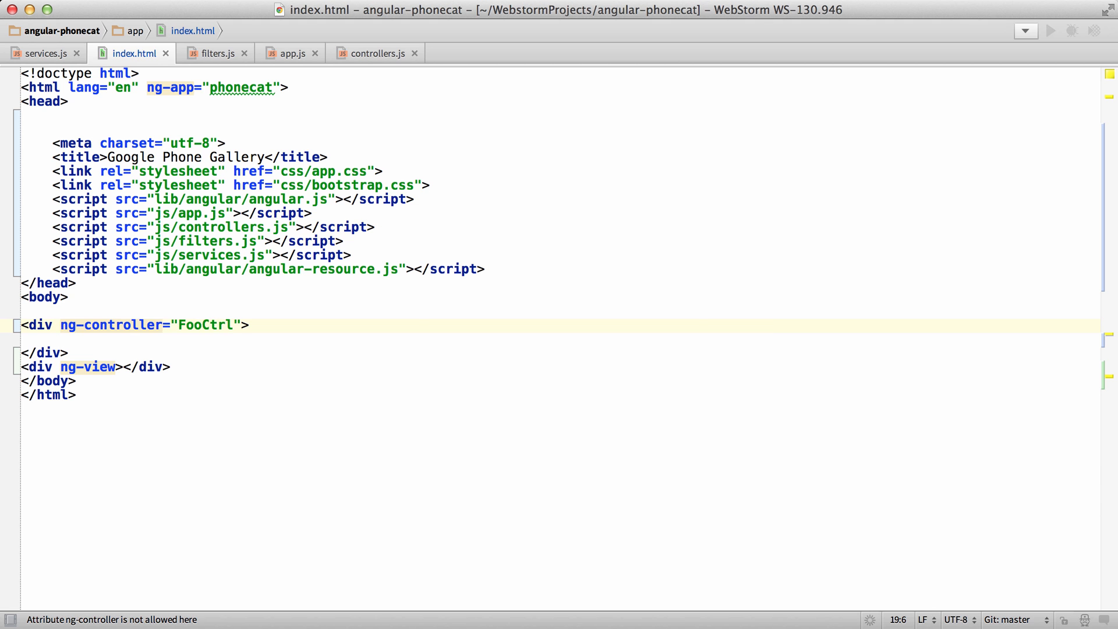
{"action": "key", "text": "cmd+E"}
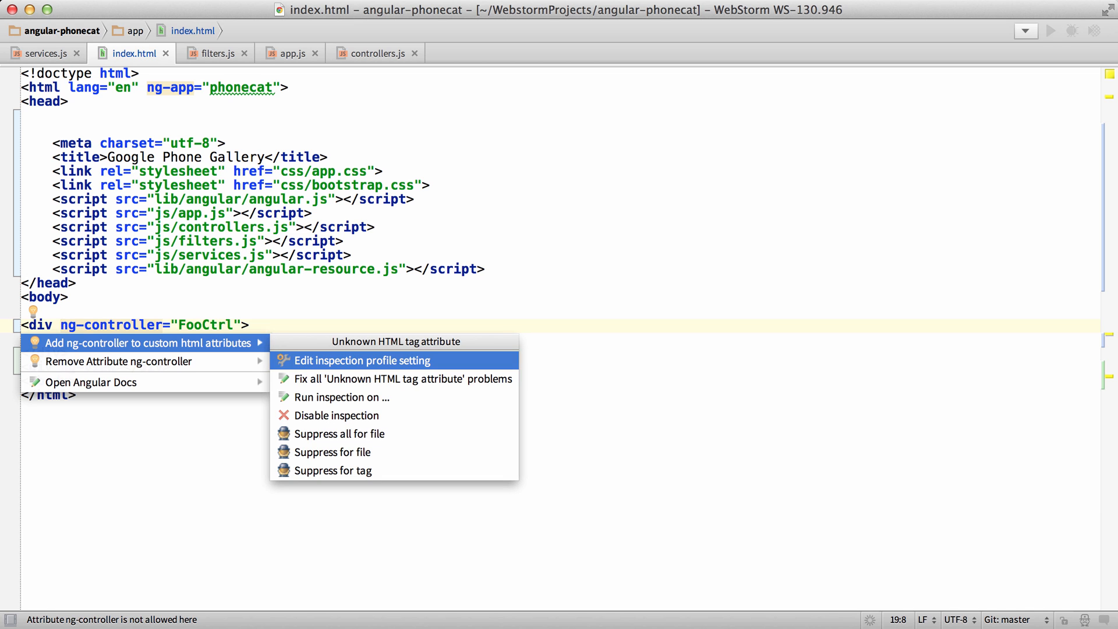
{"action": "mouse_move", "coordinate": [335, 415]}
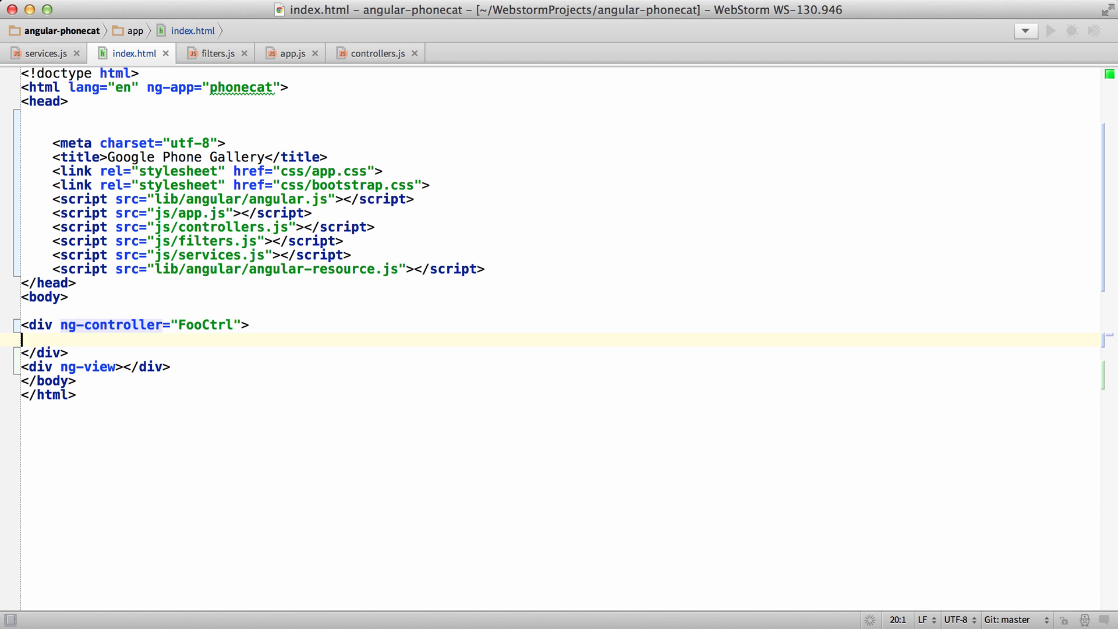
Step: Add an empty {{ }} expression and a foo element in the FooCtrl div, dismissing the Go to Angular list
{"action": "type", "text": "{{  }}"}
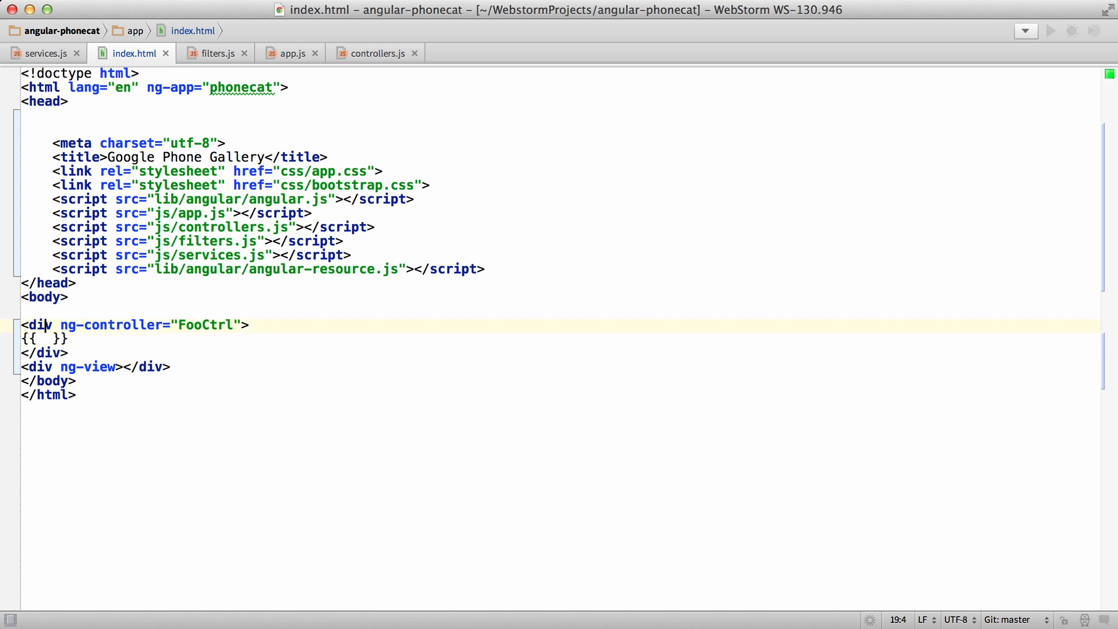
{"action": "type", "text": "foo></foo>"}
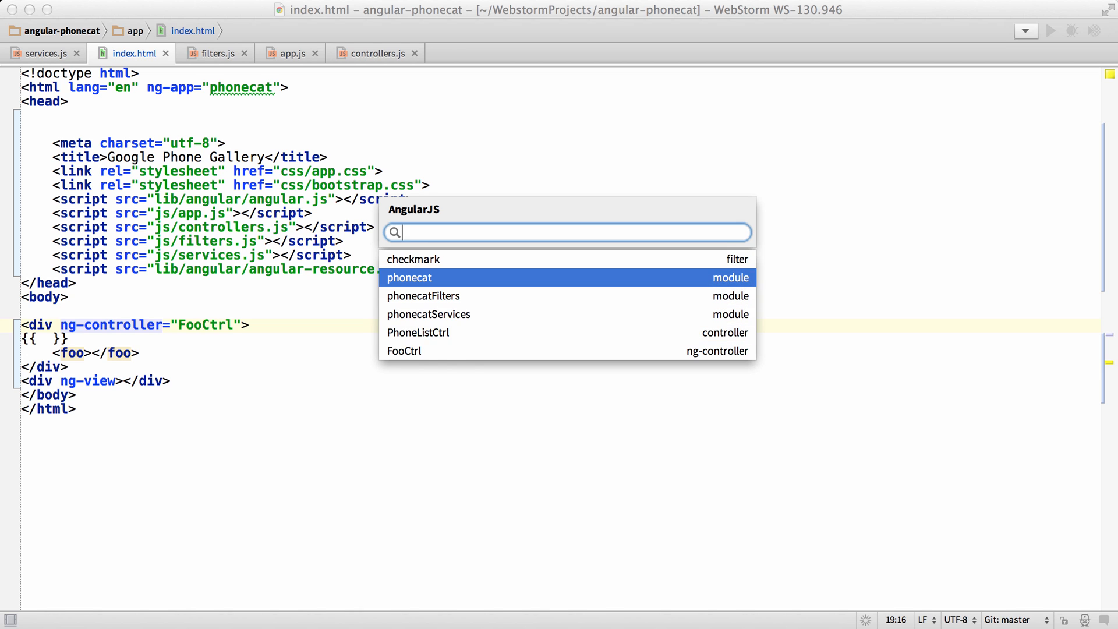
{"action": "key", "text": "Escape"}
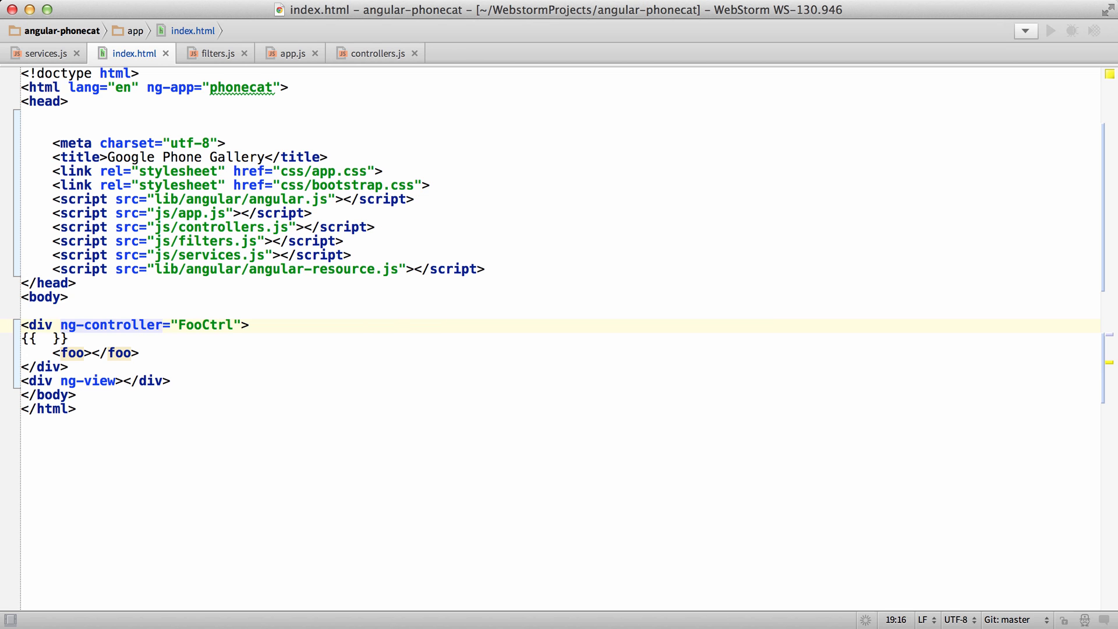